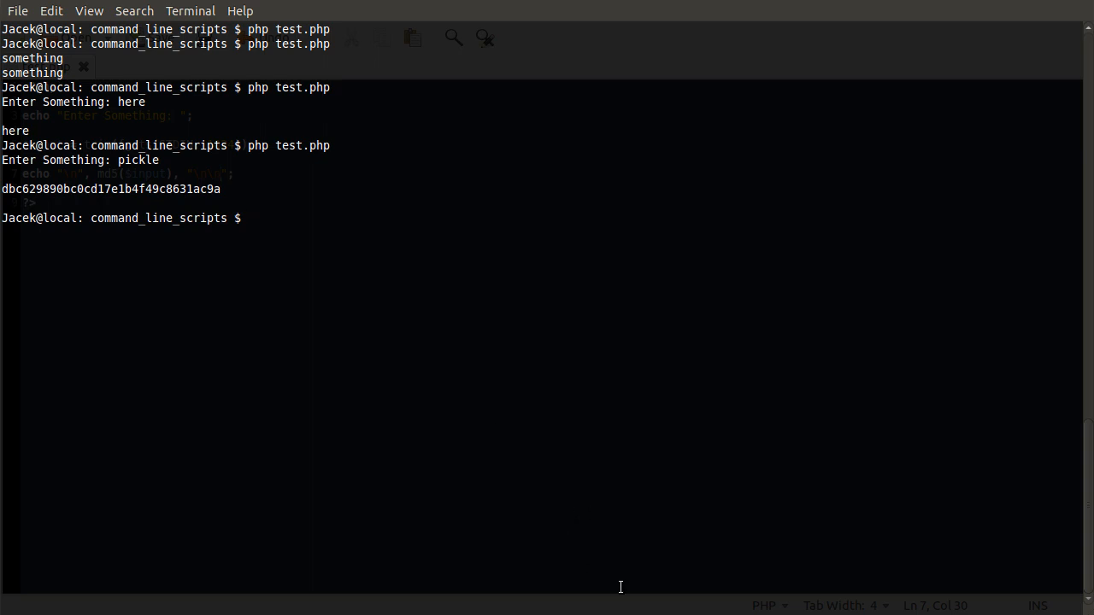
{"action": "mouse_move", "coordinate": [516, 523]}
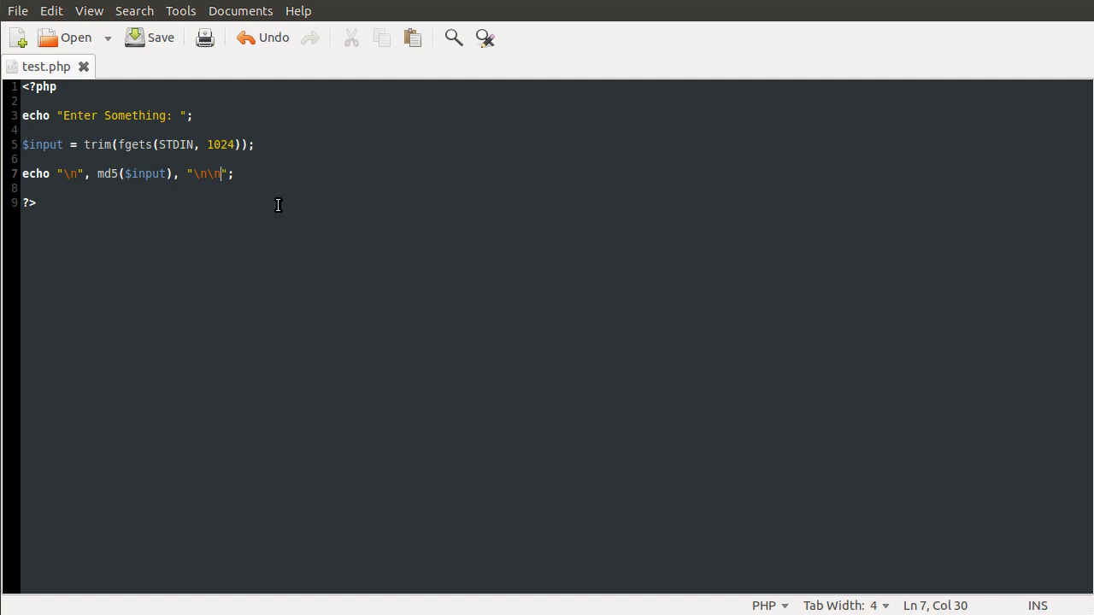
Add 'while (true){' above the echo prompt and close the brace after the MD5 echo, indenting the body
{"action": "left_click", "coordinate": [229, 174]}
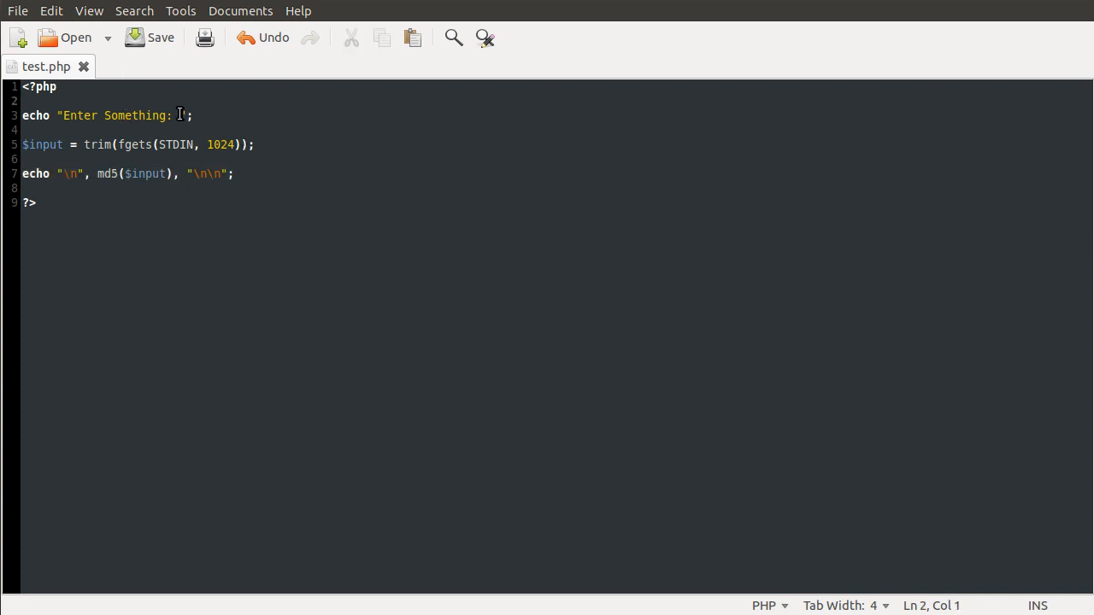
{"action": "type", "text": "while"}
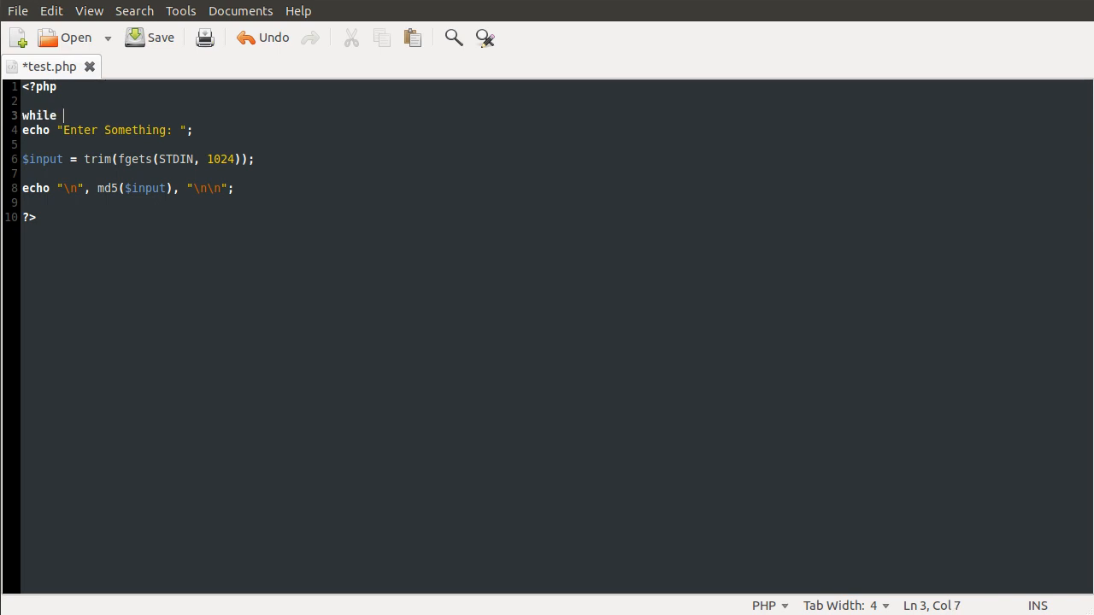
{"action": "type", "text": "(true){"}
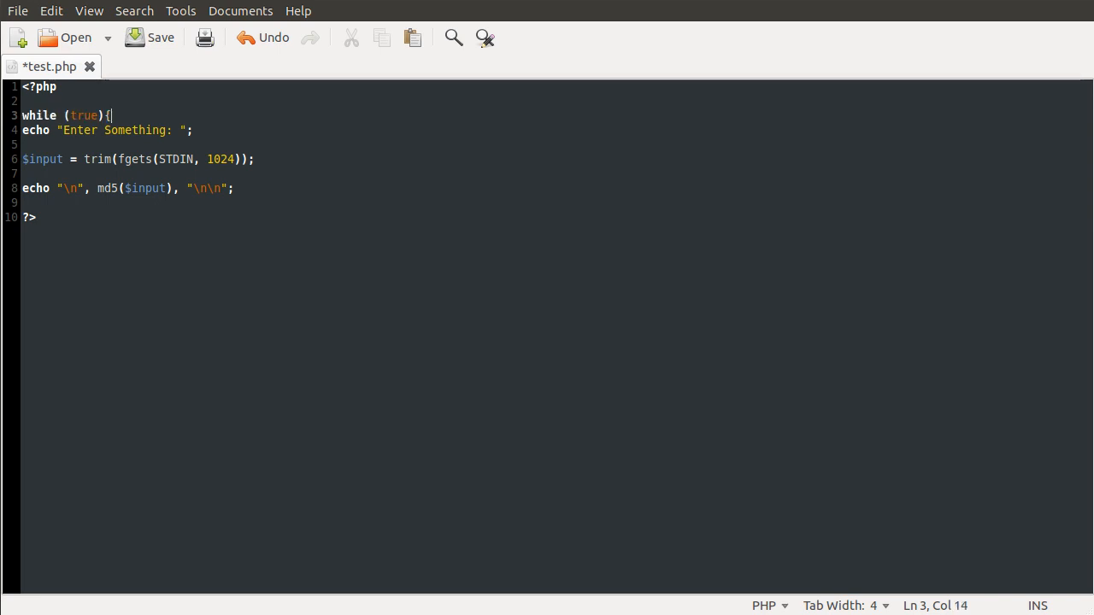
{"action": "left_click", "coordinate": [236, 188]}
{"action": "type", "text": "}"}
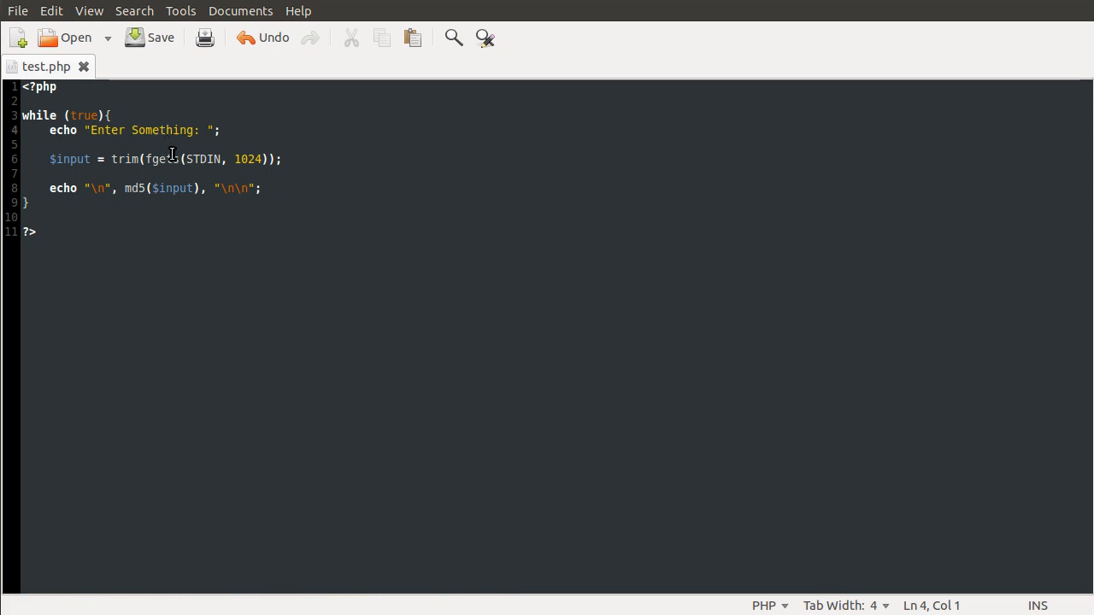
{"action": "mouse_move", "coordinate": [208, 174]}
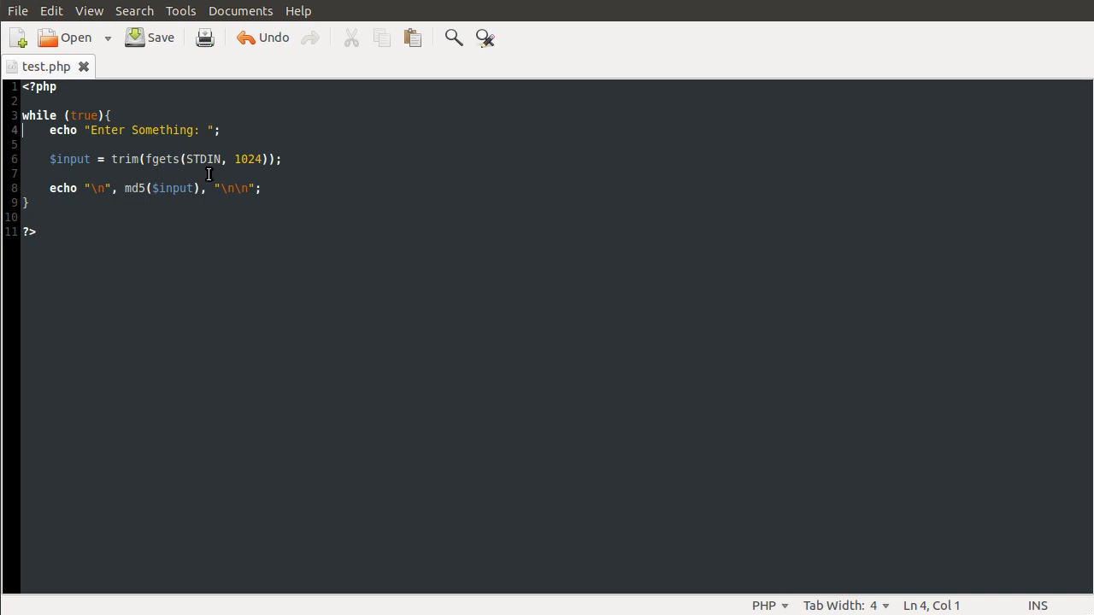
{"action": "mouse_move", "coordinate": [592, 503]}
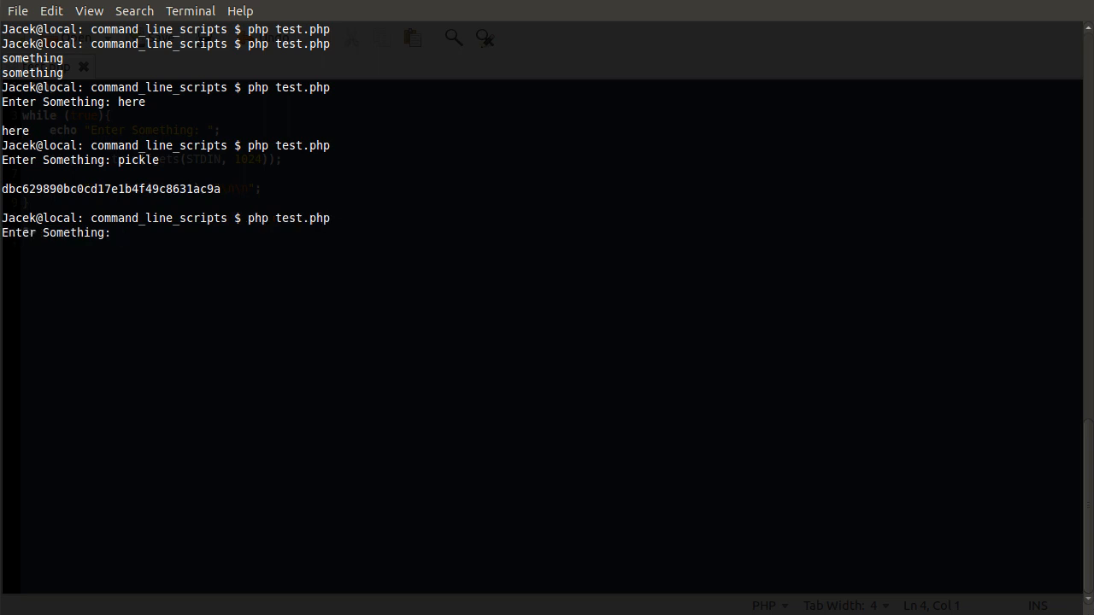
Enter 'something' and 'pickle' at the repeating prompt to get an MD5 hash for each
{"action": "type", "text": "something"}
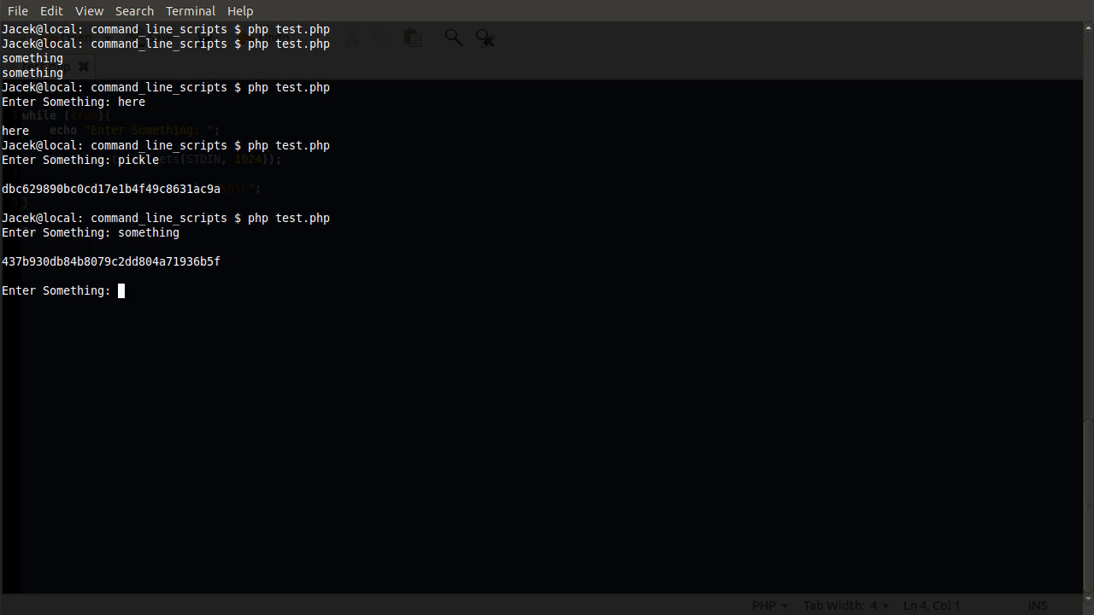
{"action": "type", "text": "pik"}
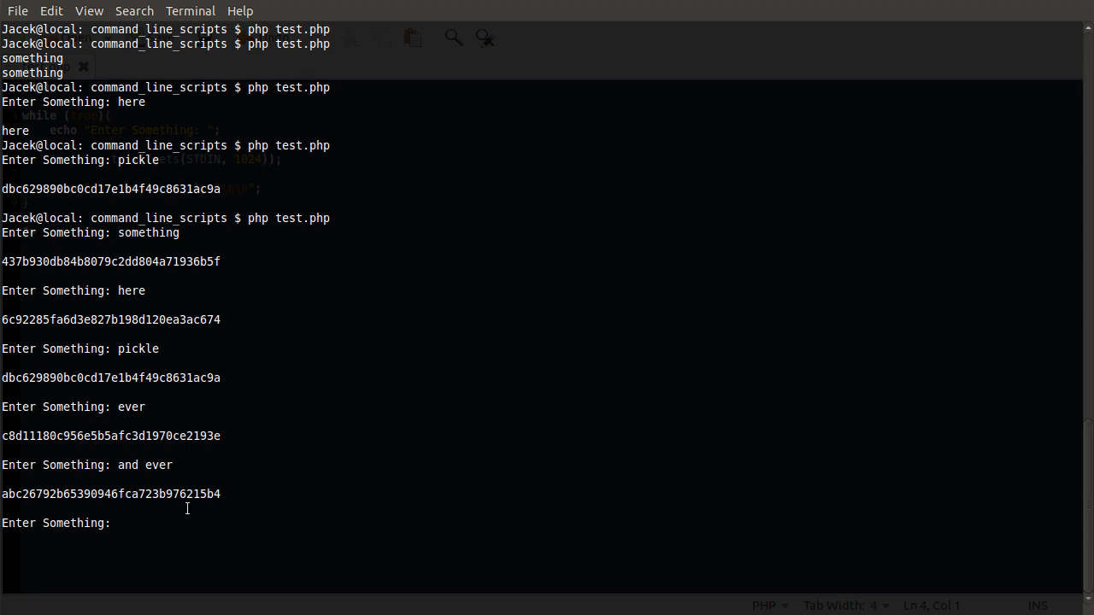
{"action": "mouse_move", "coordinate": [141, 528]}
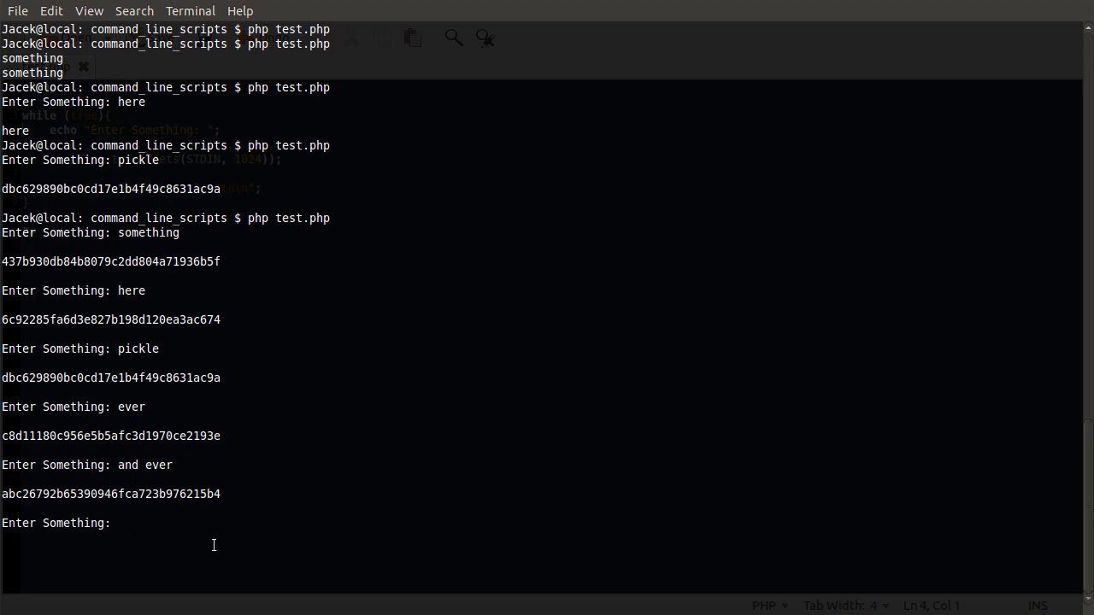
Interrupt the looping script with Ctrl+C to return to the shell prompt
{"action": "key", "text": "ctrl+c"}
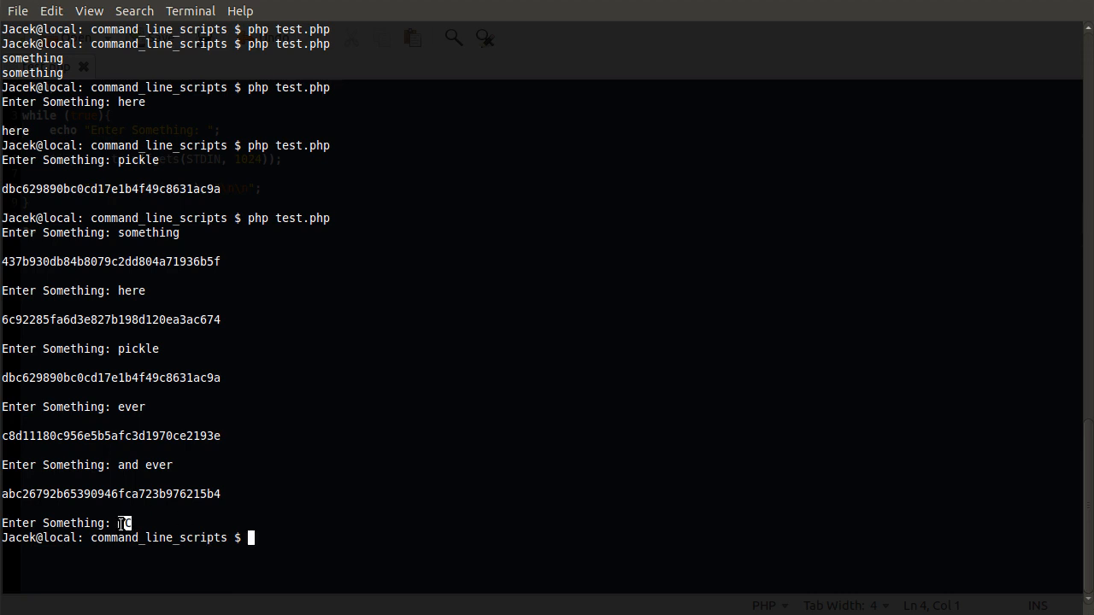
{"action": "key", "text": "ctrl+c"}
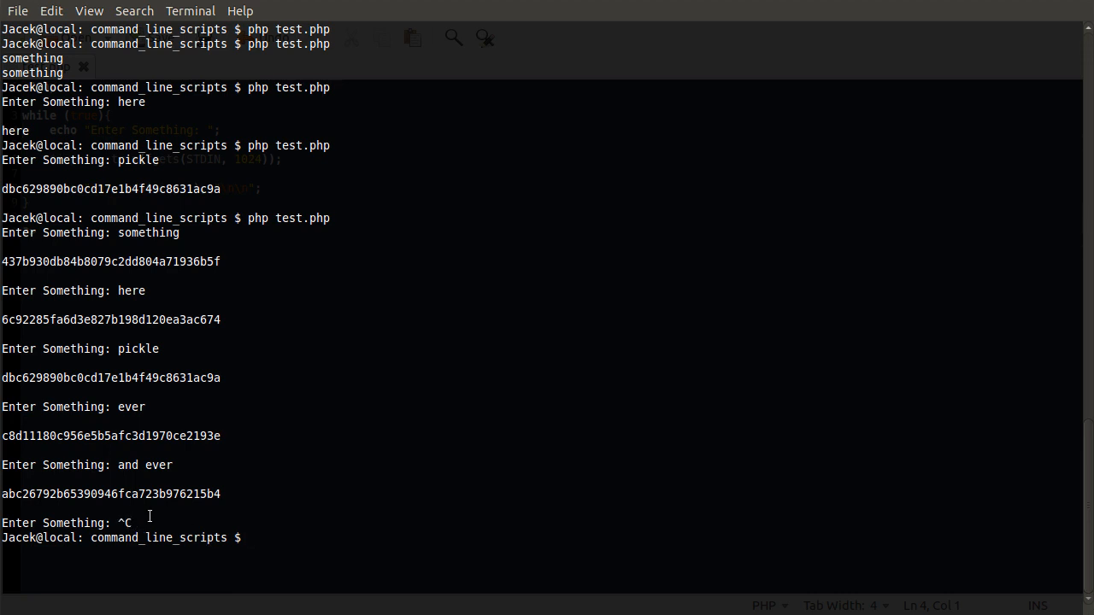